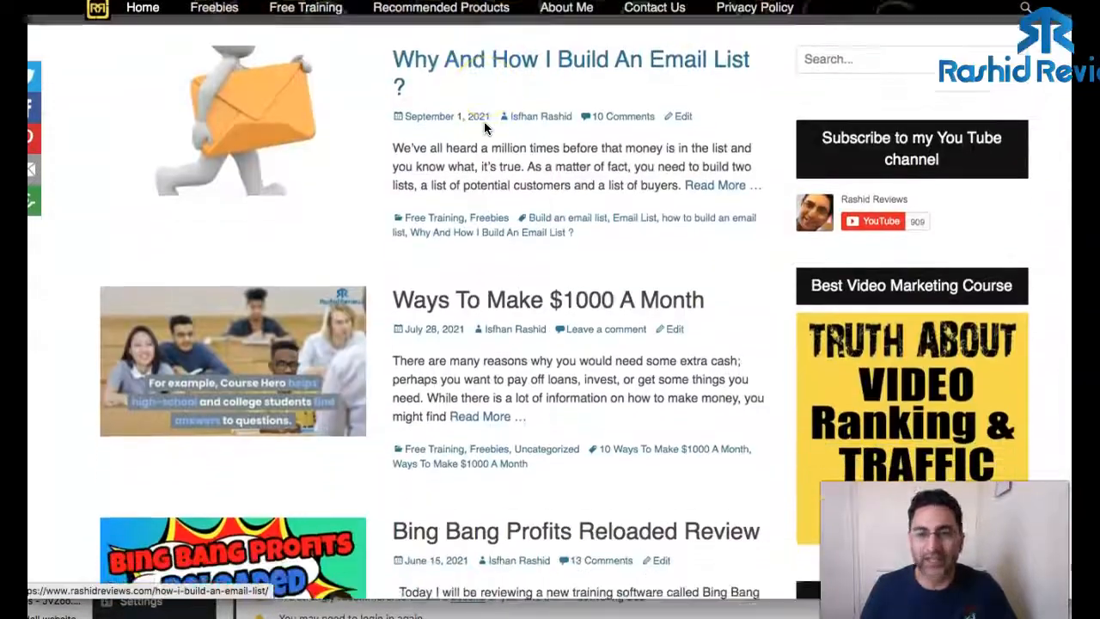
Step: Move from the live blog front page to the WordPress admin Dashboard
{"action": "scroll", "scroll_direction": "down", "scroll_amount": 3}
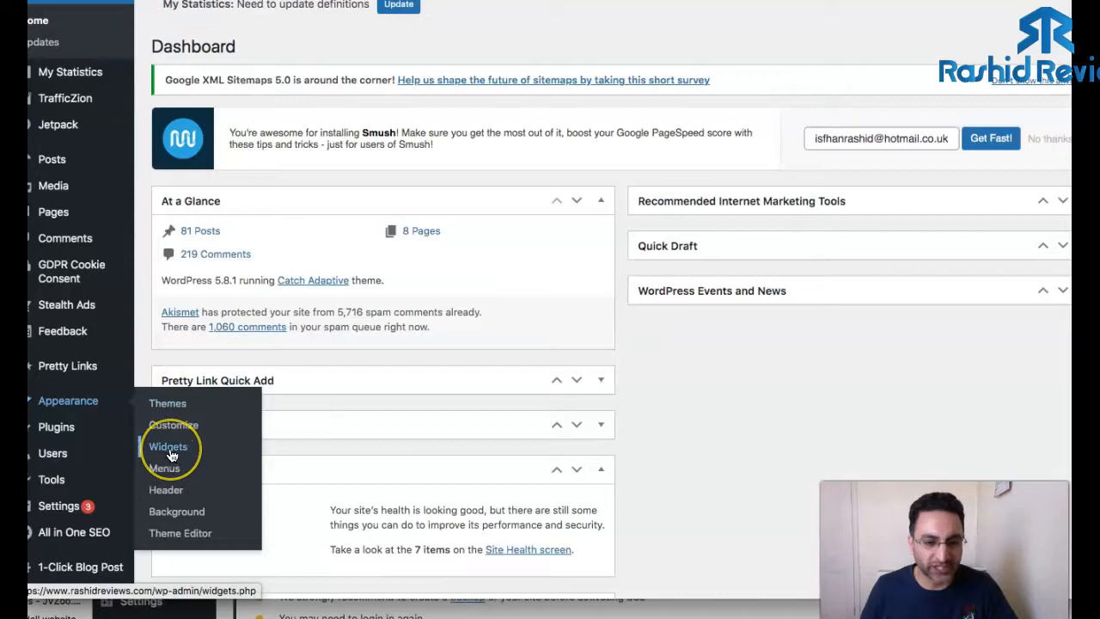
Step: Go to Appearance > Widgets and view the block-style Primary Sidebar editor
{"action": "left_click", "coordinate": [168, 446]}
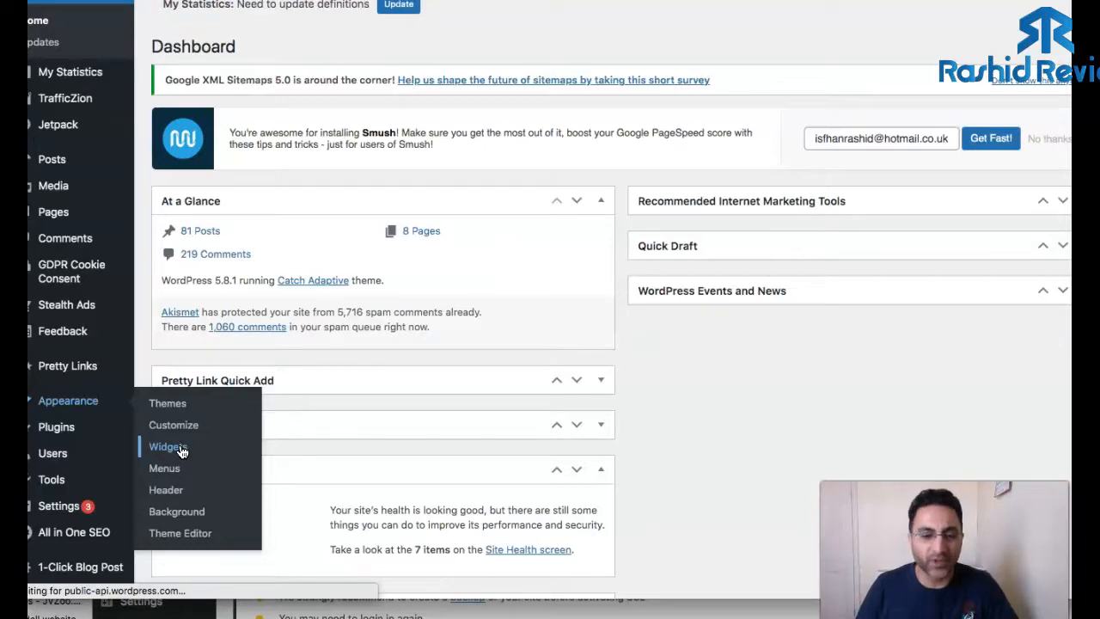
{"action": "left_click", "coordinate": [169, 447]}
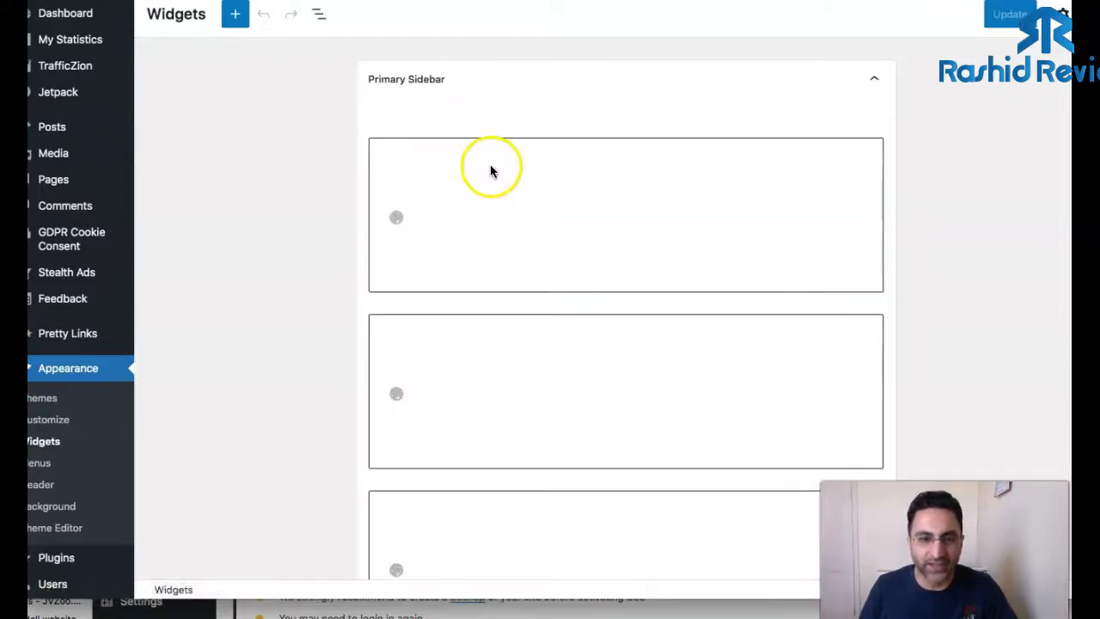
{"action": "scroll", "scroll_direction": "down", "scroll_amount": 3}
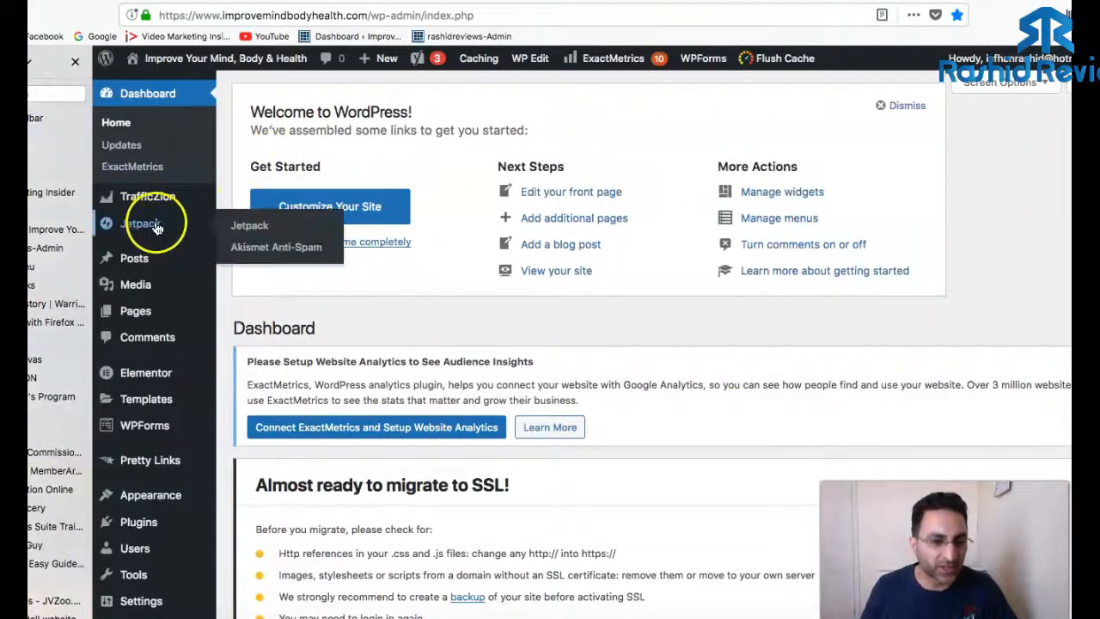
Step: On the second site, go to Appearance > Widgets and browse its classic widgets and sidebar areas
{"action": "scroll", "scroll_direction": "down", "scroll_amount": 3}
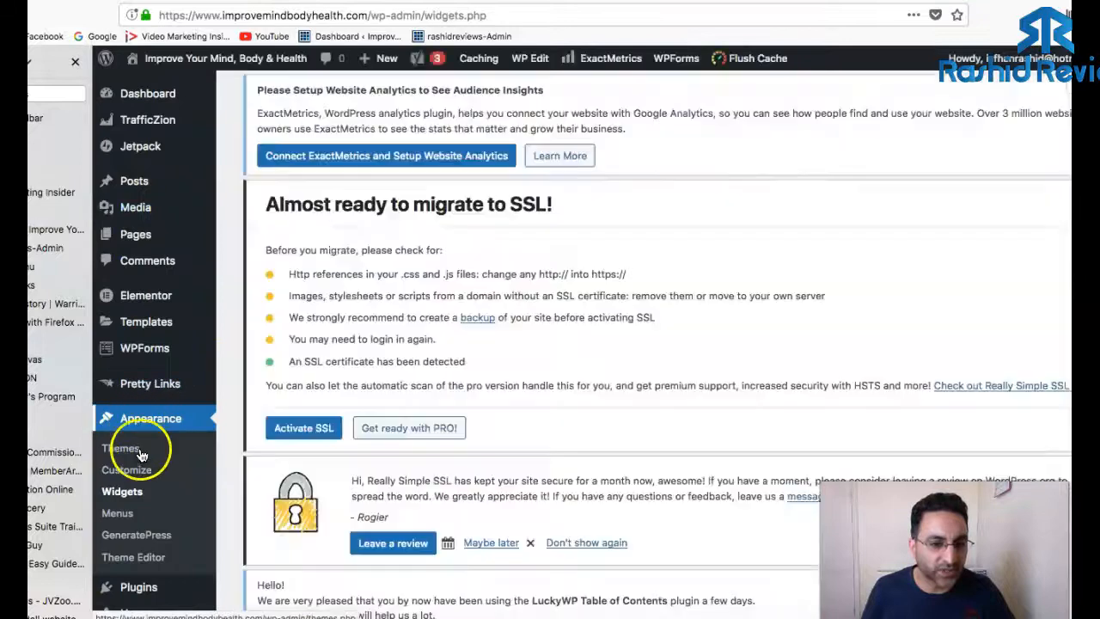
{"action": "left_click", "coordinate": [122, 492]}
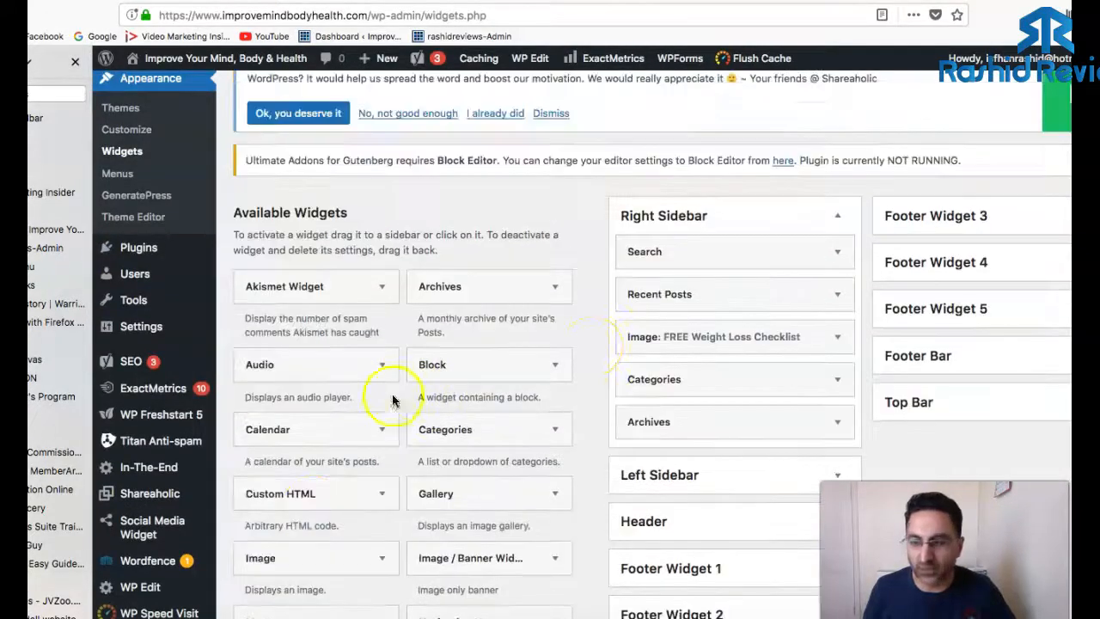
{"action": "scroll", "scroll_direction": "down", "scroll_amount": 3}
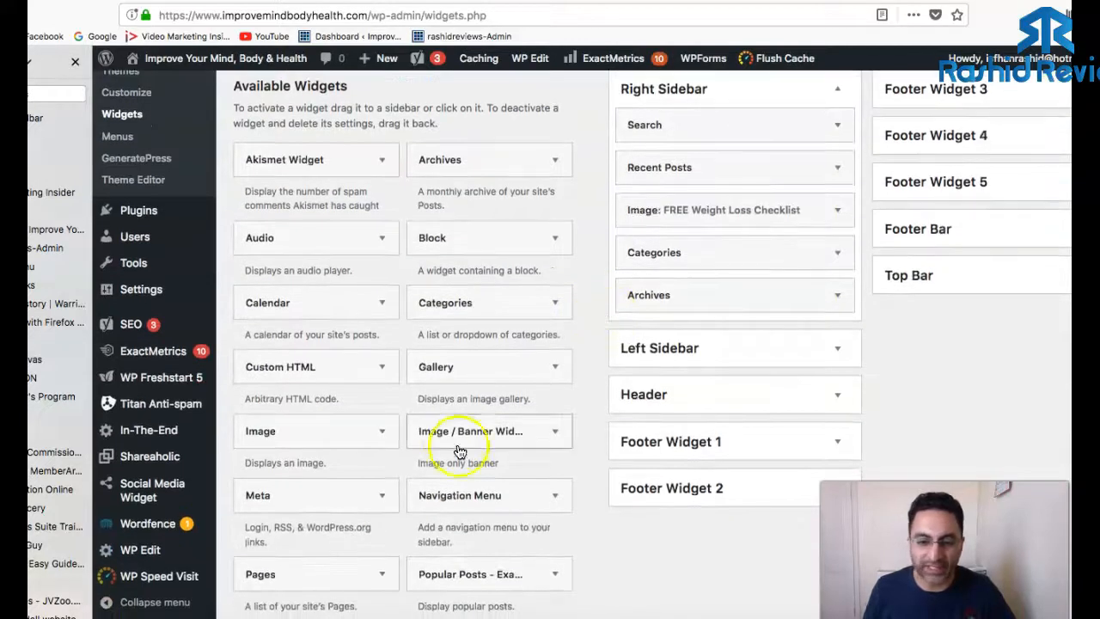
{"action": "left_click_drag", "start_coordinate": [470, 429], "coordinate": [656, 413]}
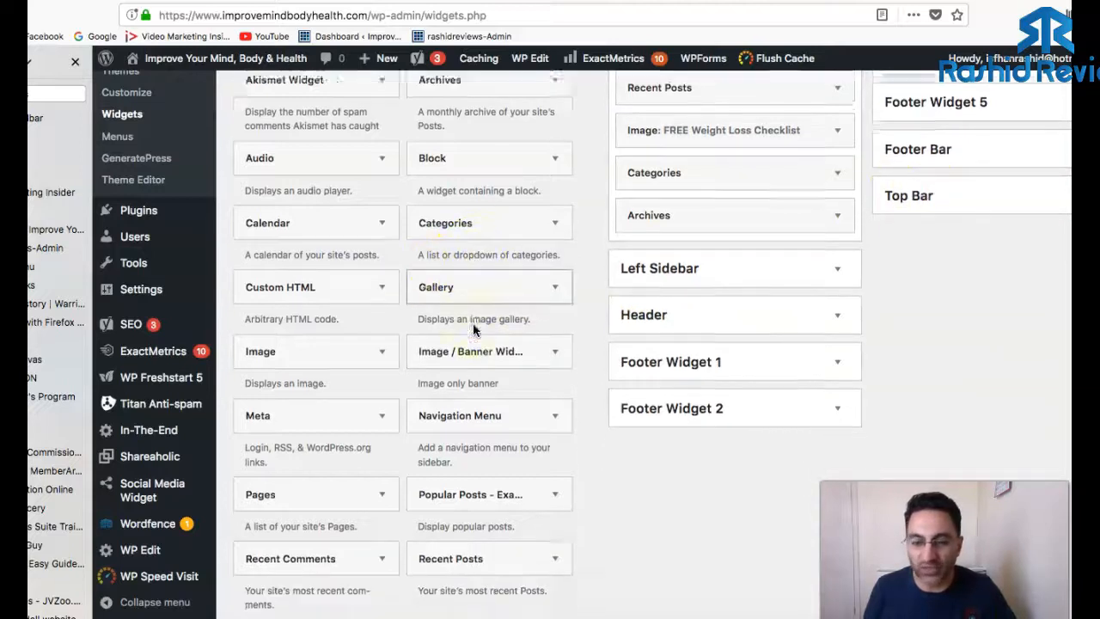
{"action": "scroll", "scroll_direction": "down", "scroll_amount": 3}
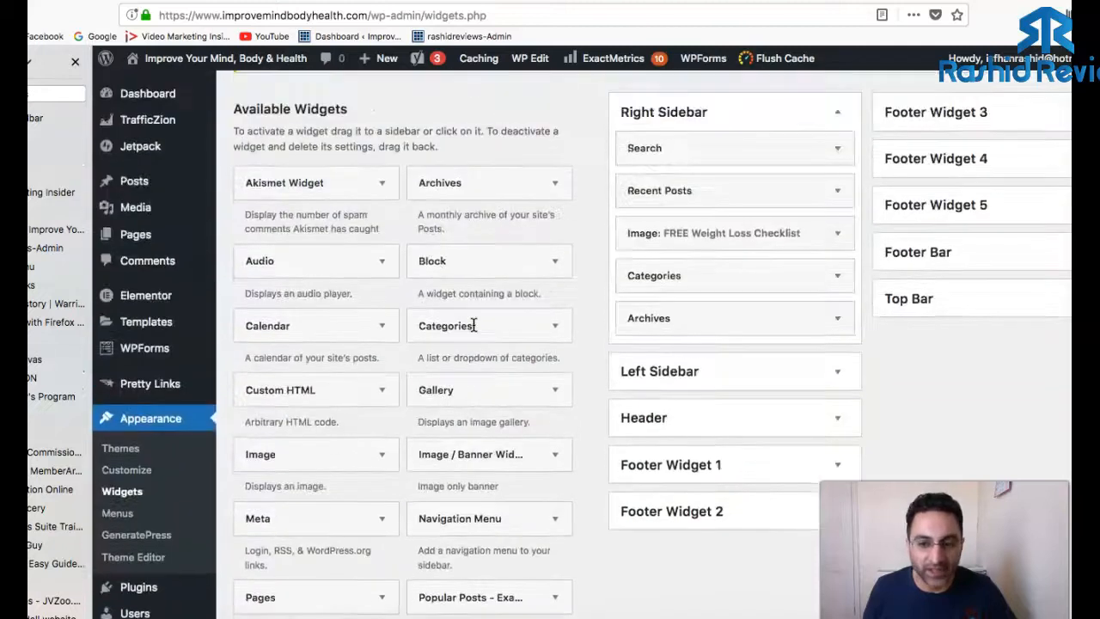
{"action": "scroll", "scroll_direction": "up", "scroll_amount": 3}
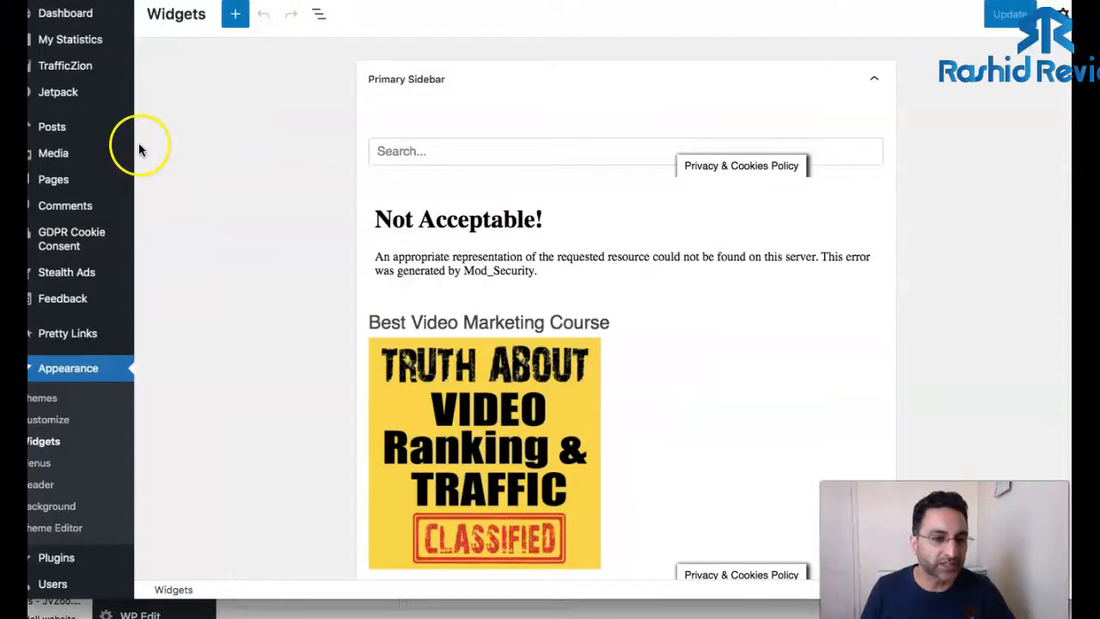
{"action": "mouse_move", "coordinate": [128, 244]}
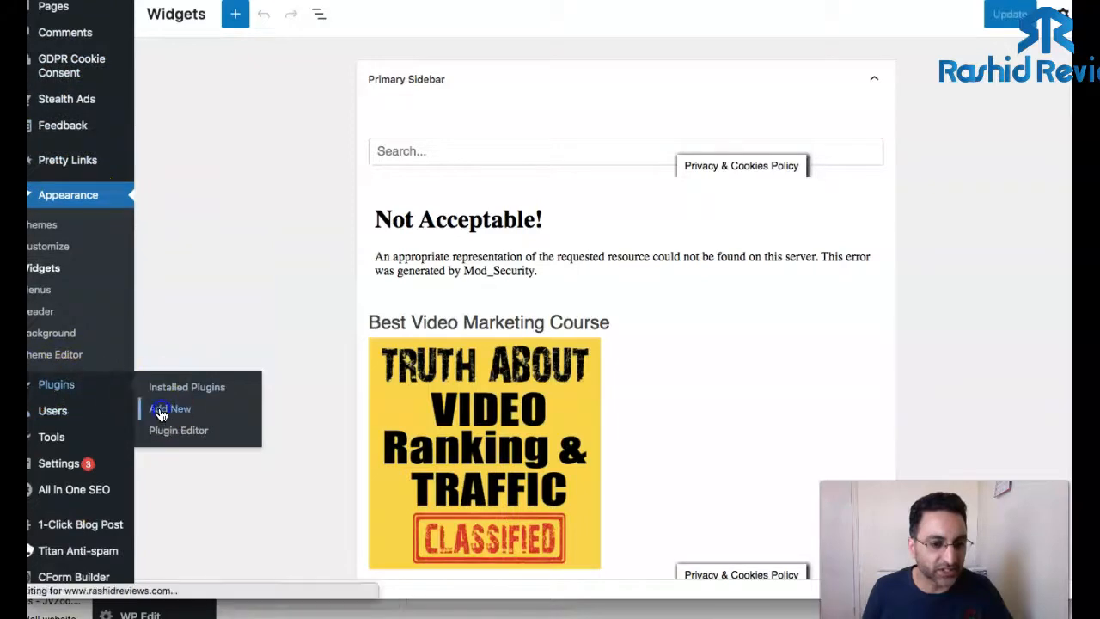
Step: Go to Plugins > Add New on the first site
{"action": "left_click", "coordinate": [169, 409]}
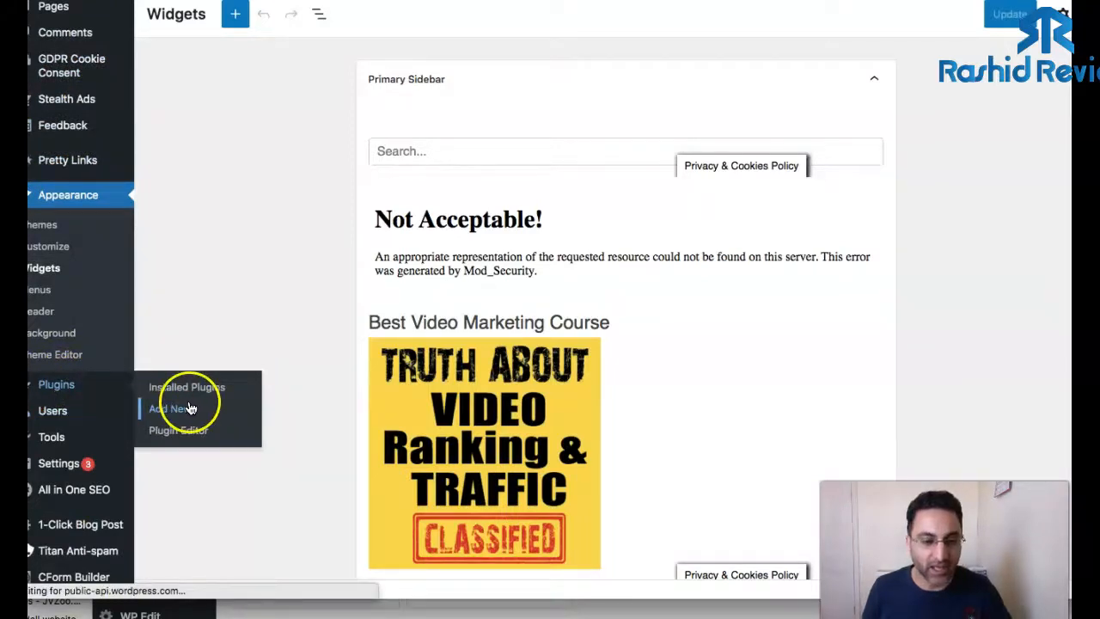
{"action": "mouse_move", "coordinate": [256, 351]}
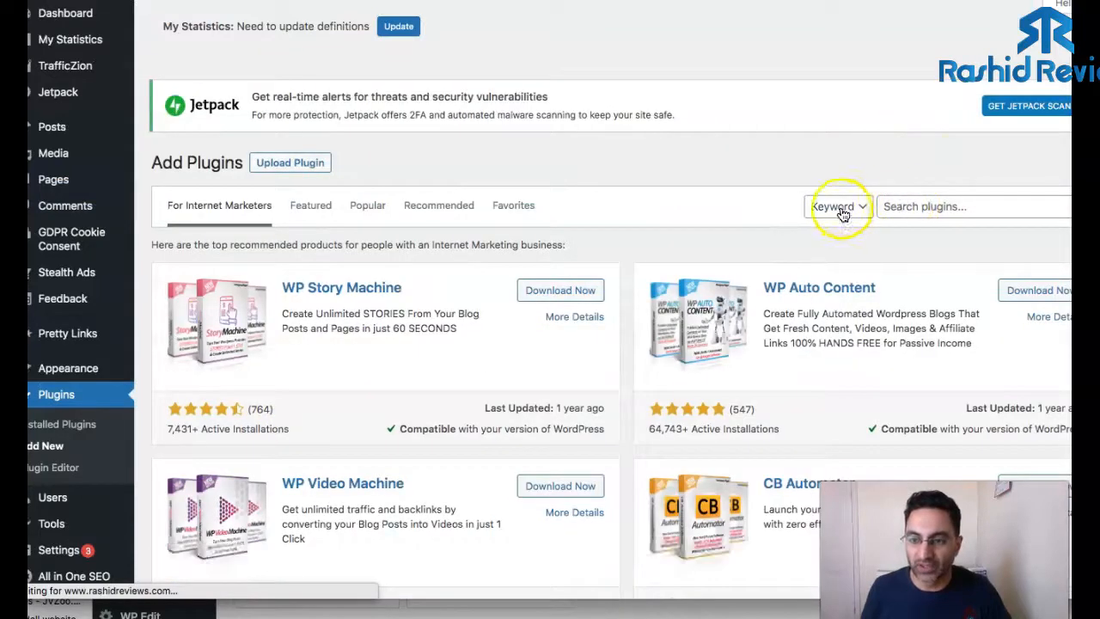
Step: Search for 'Classic Widgets', install the Classic Widgets plugin and activate it
{"action": "left_click", "coordinate": [945, 206]}
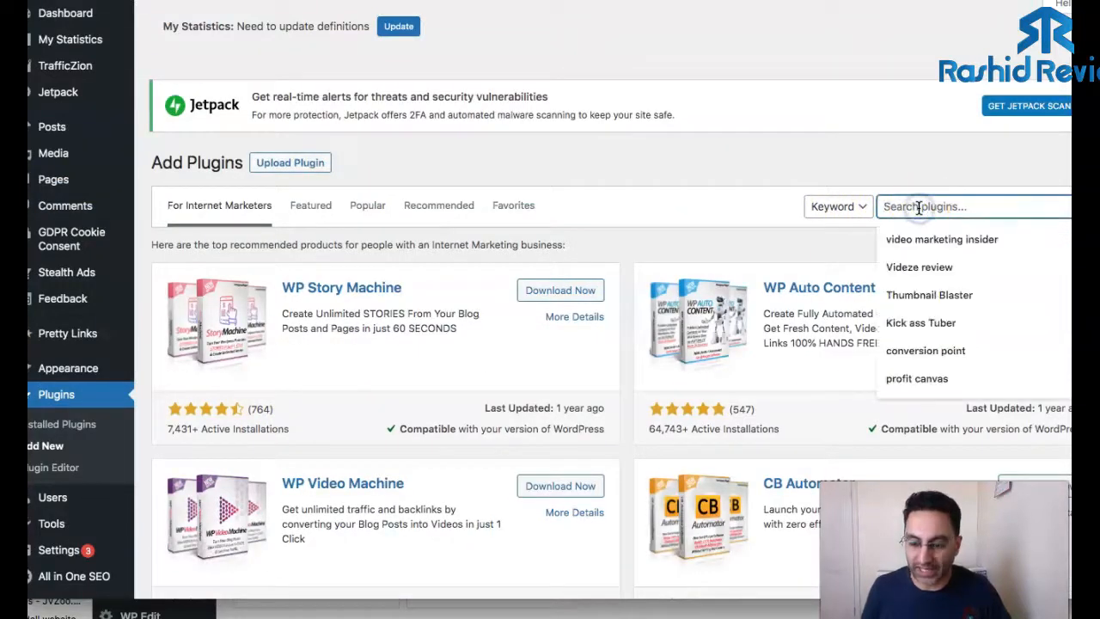
{"action": "type", "text": "Cl"}
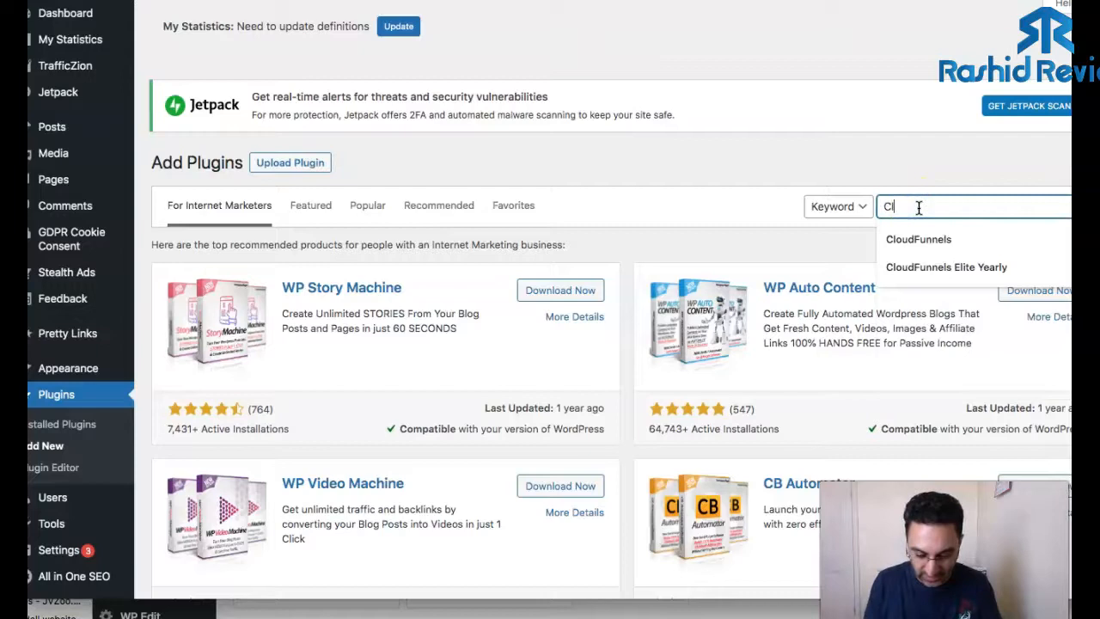
{"action": "type", "text": "Classic"}
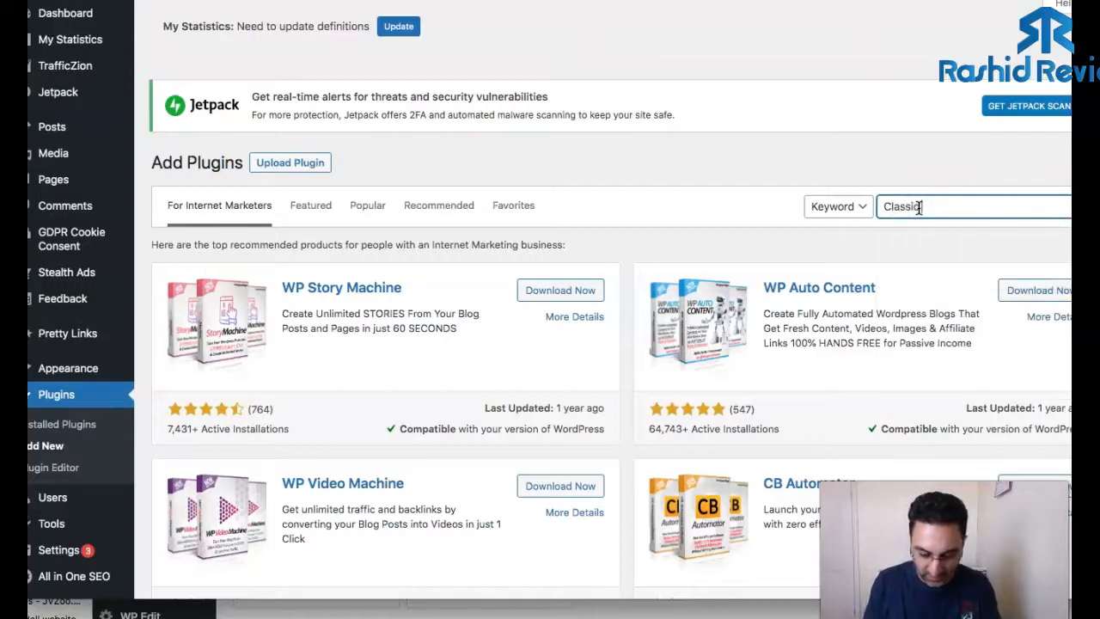
{"action": "type", "text": "Widgets"}
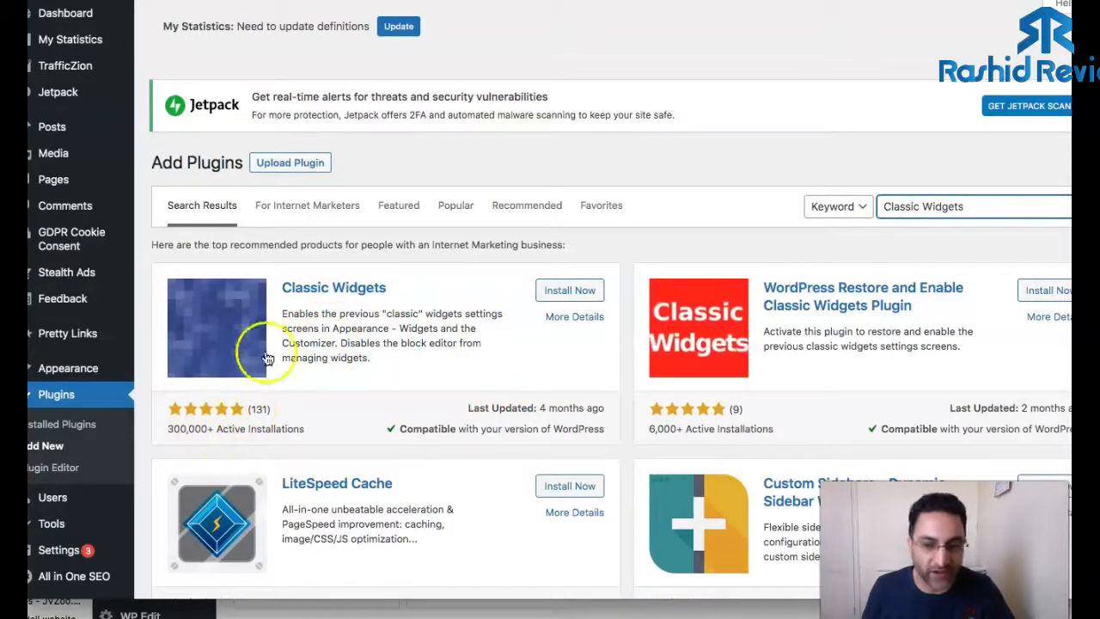
{"action": "left_click", "coordinate": [570, 288]}
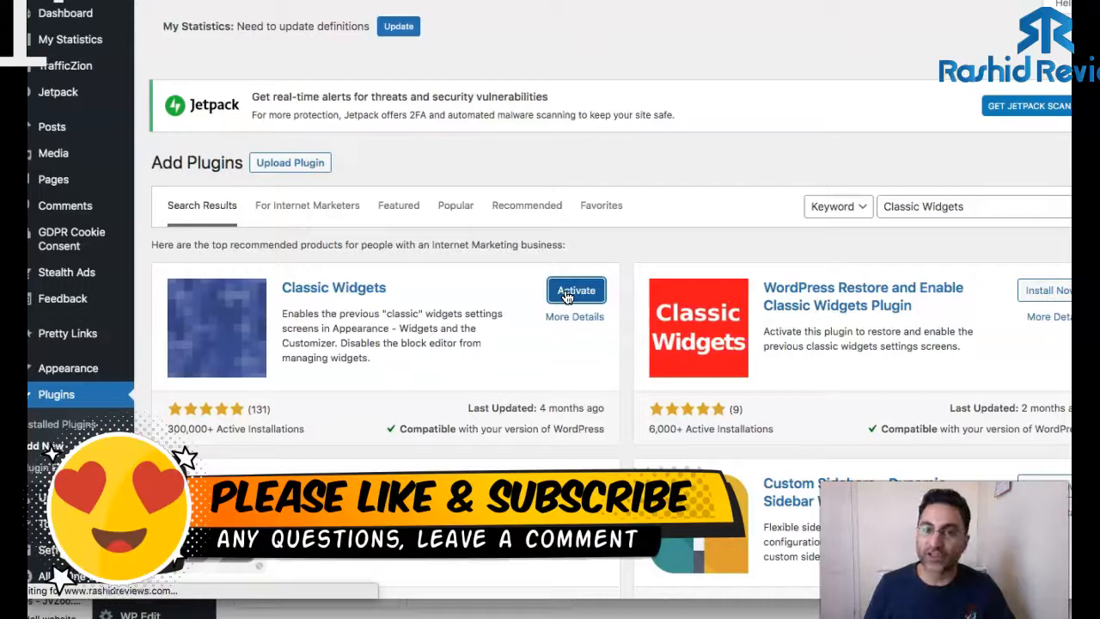
{"action": "left_click", "coordinate": [574, 289]}
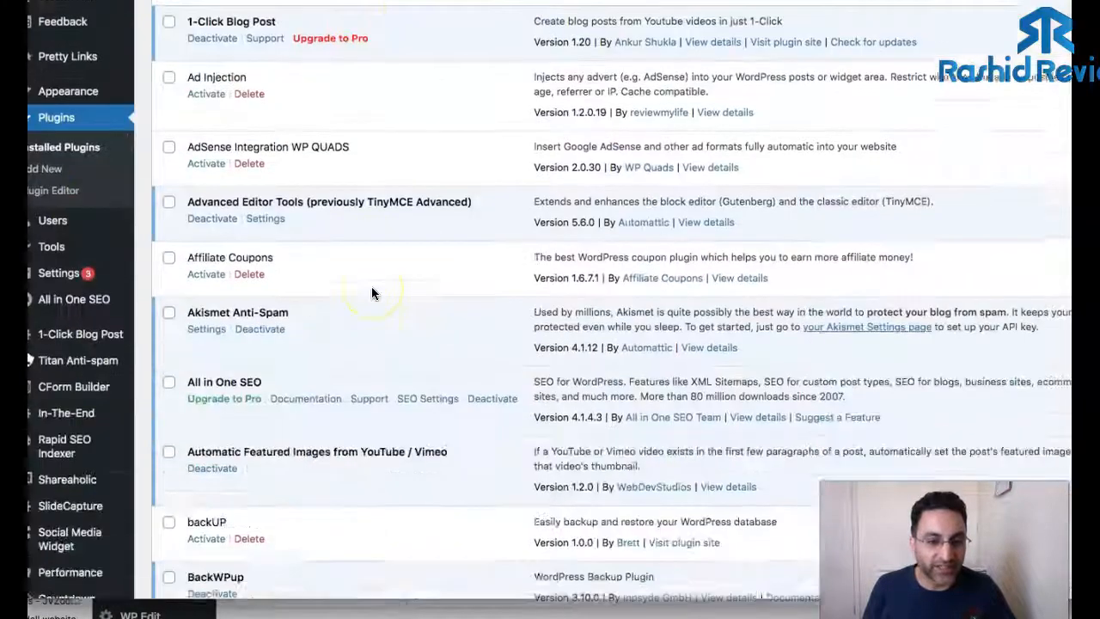
Step: Return to Appearance > Widgets, now showing the classic list of available widgets
{"action": "scroll", "scroll_direction": "down", "scroll_amount": 3}
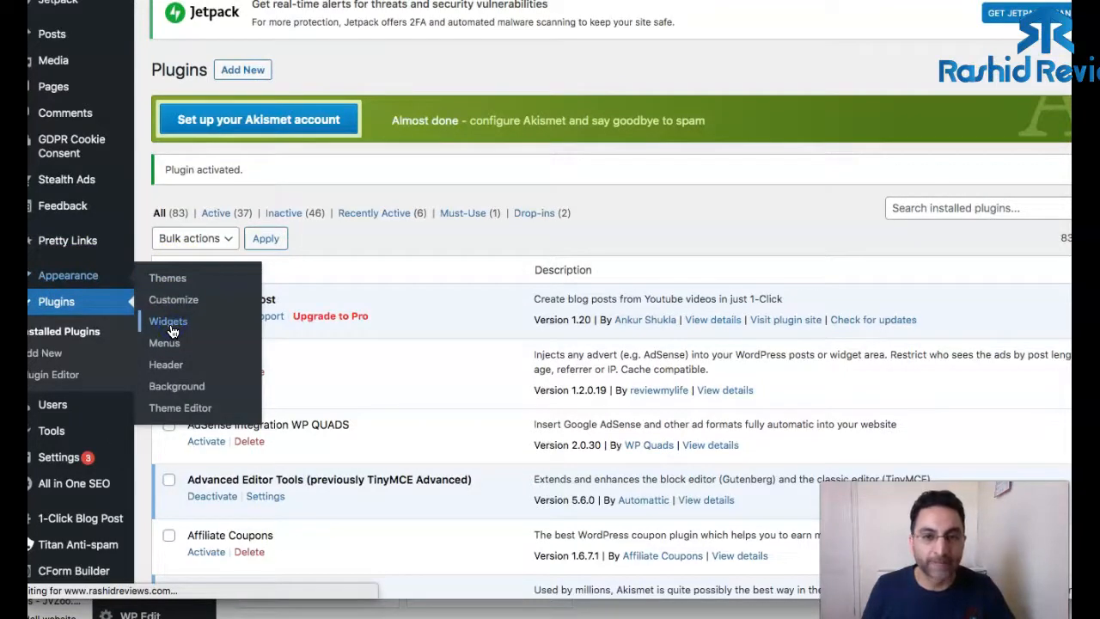
{"action": "left_click", "coordinate": [169, 322]}
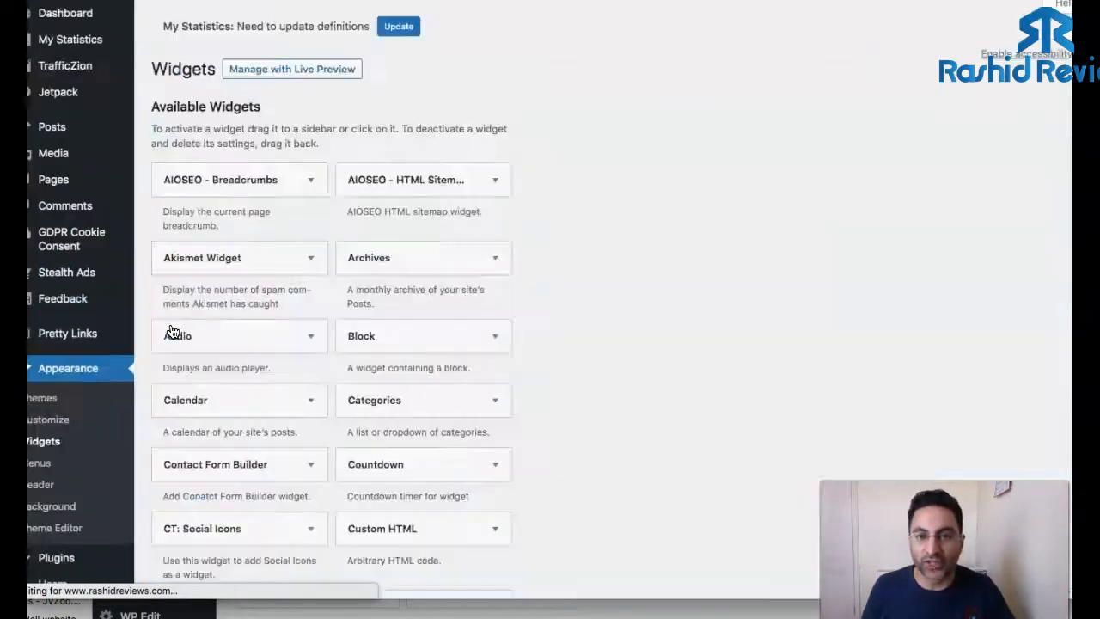
{"action": "scroll", "scroll_direction": "down", "scroll_amount": 3}
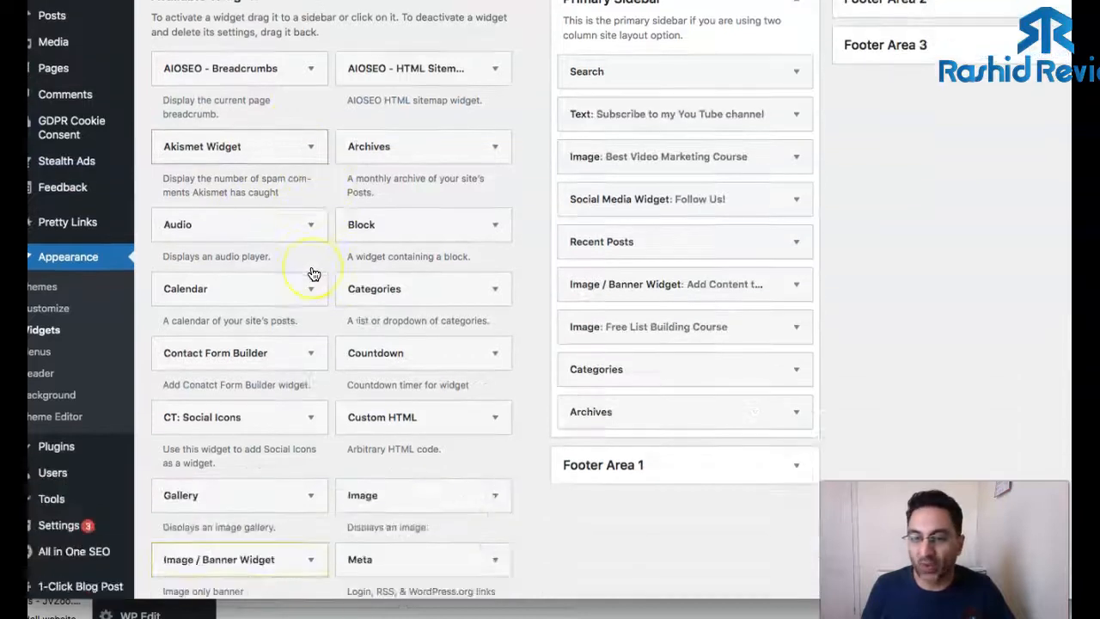
{"action": "scroll", "scroll_direction": "up", "scroll_amount": 3}
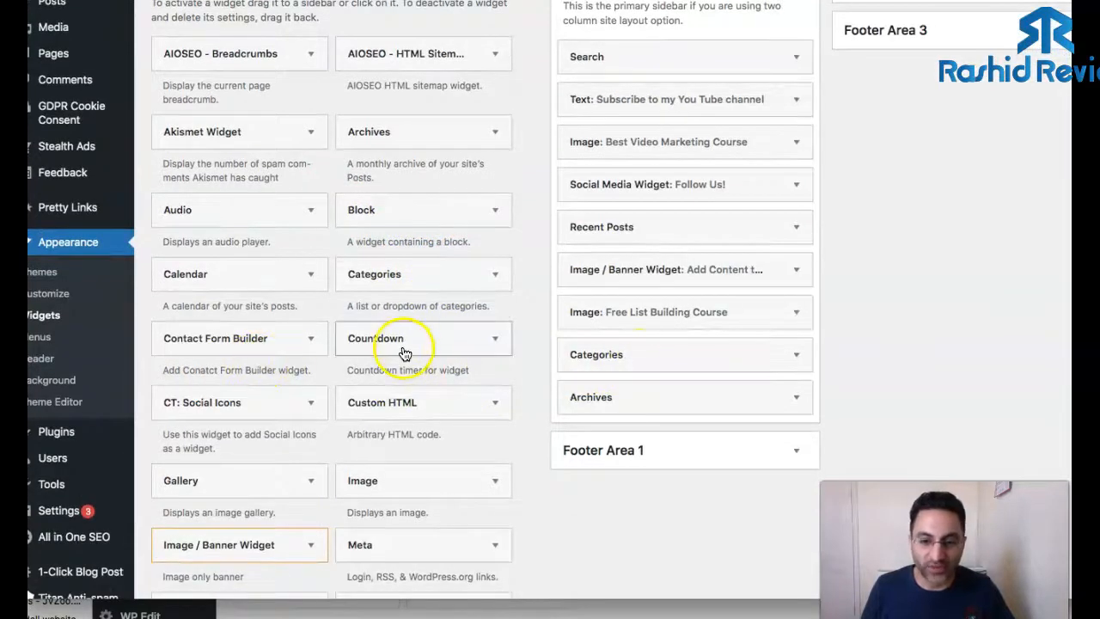
{"action": "scroll", "scroll_direction": "down", "scroll_amount": 3}
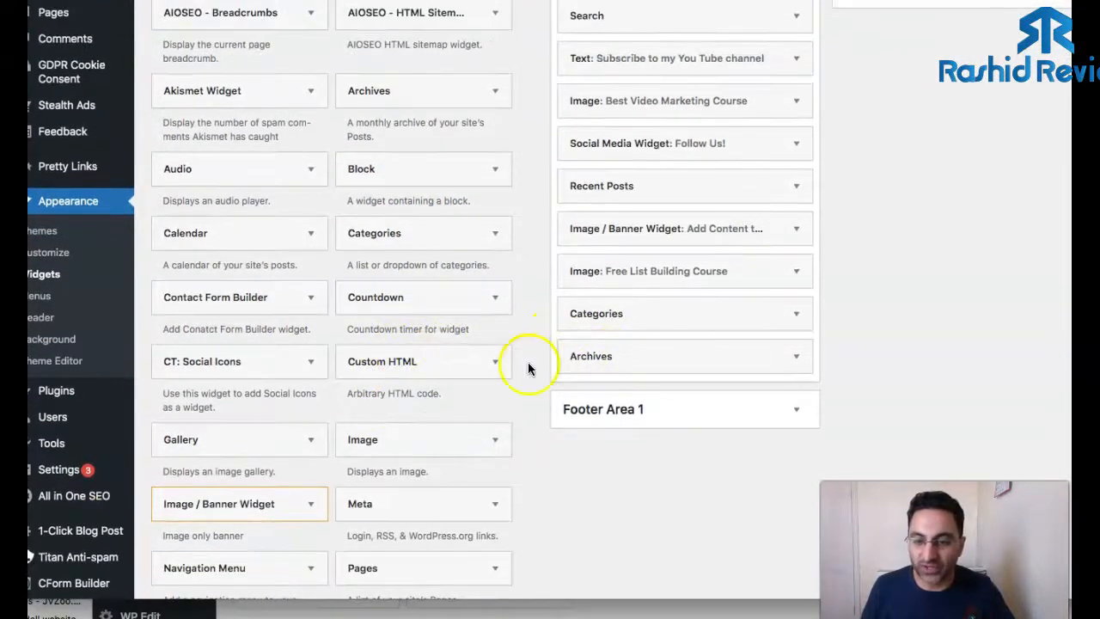
{"action": "scroll", "scroll_direction": "down", "scroll_amount": 3}
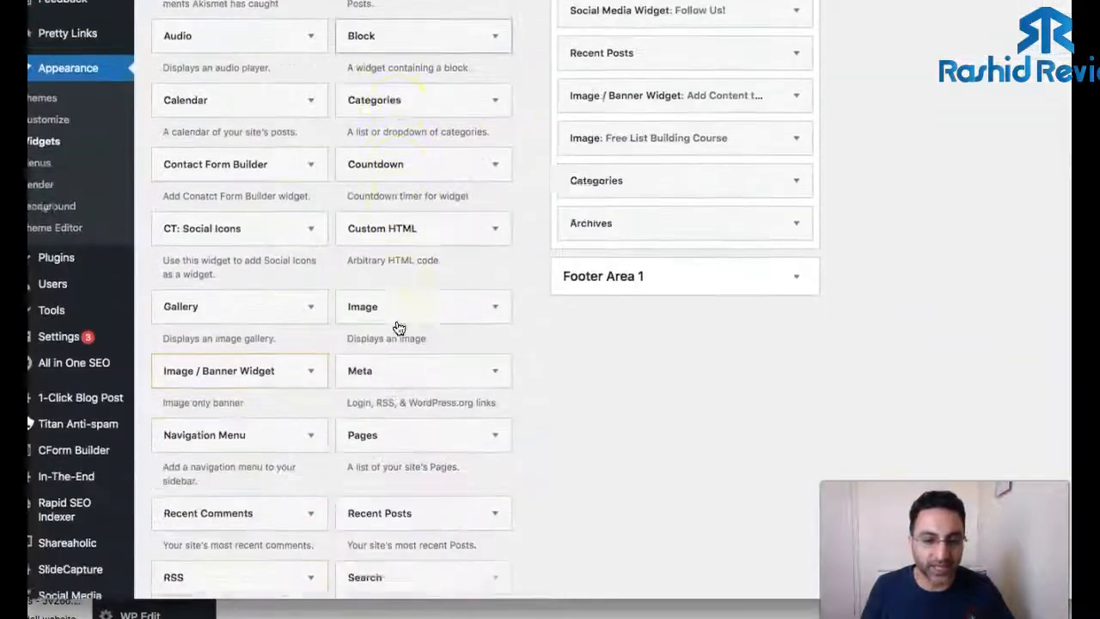
{"action": "scroll", "scroll_direction": "up", "scroll_amount": 3}
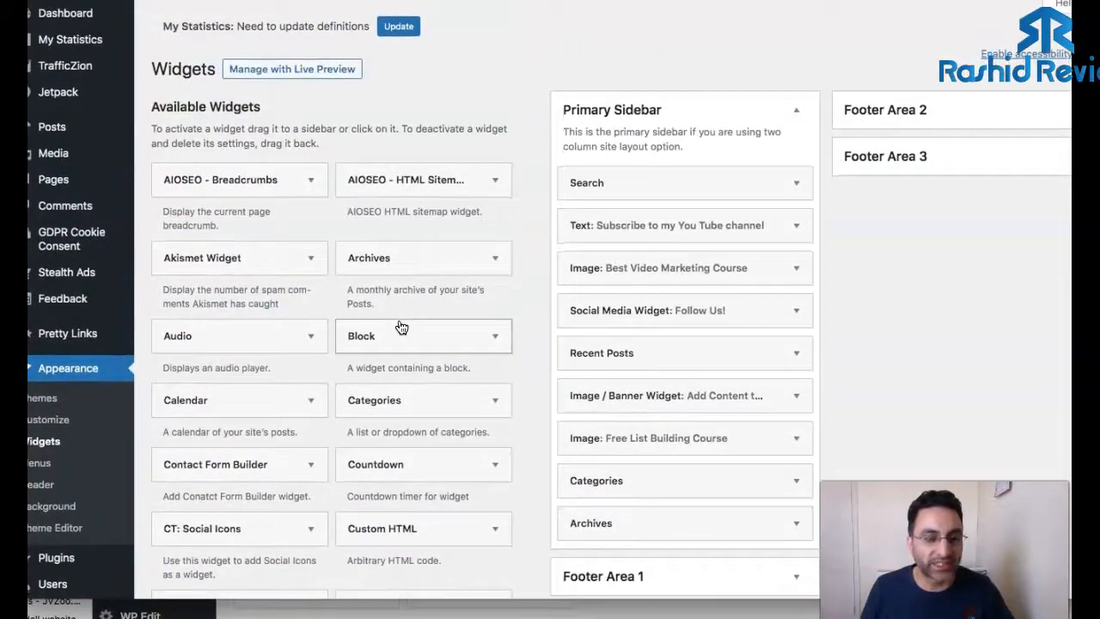